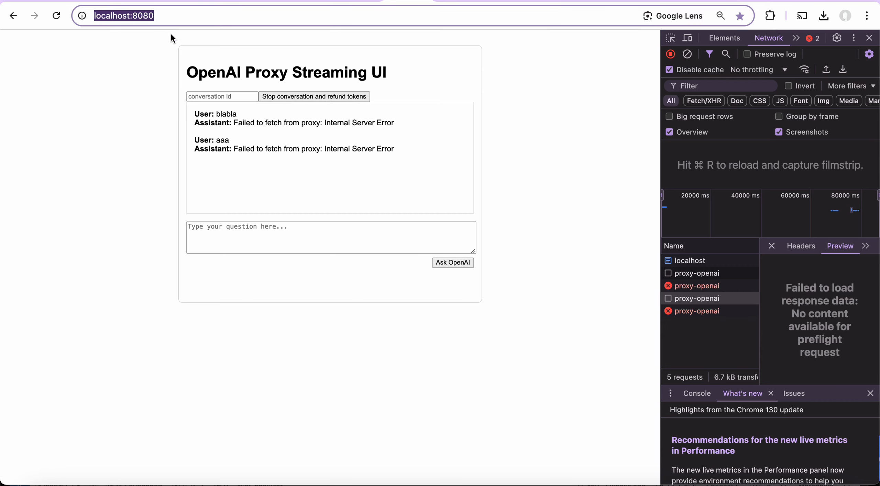
Step: Reload the proxy chat, ask a test question, then retry with conversation id 'test'
click(56, 15)
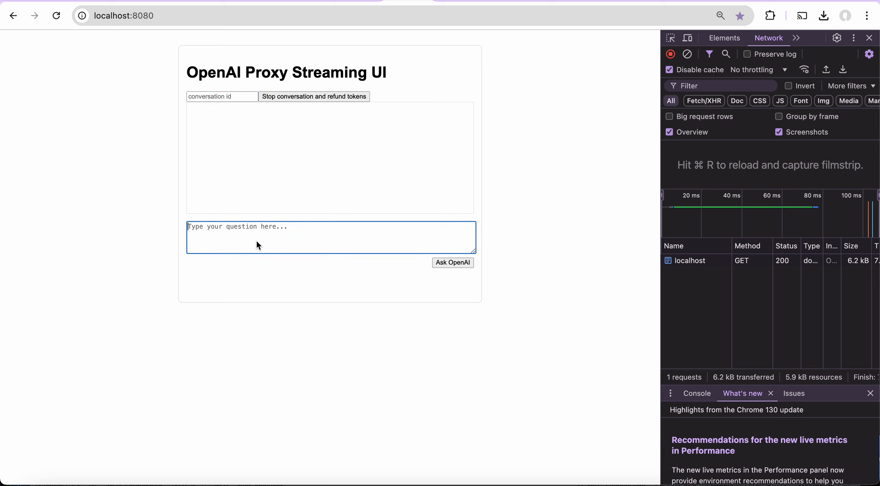
click(452, 262)
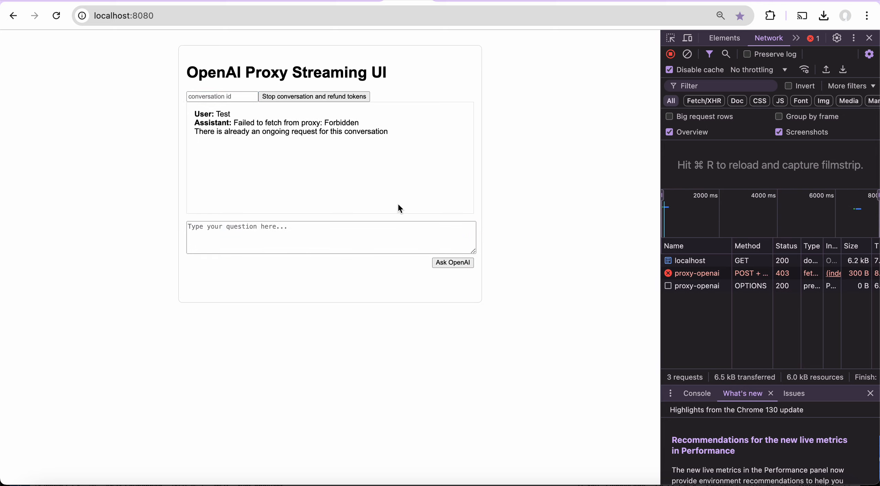
mouse_move(356, 122)
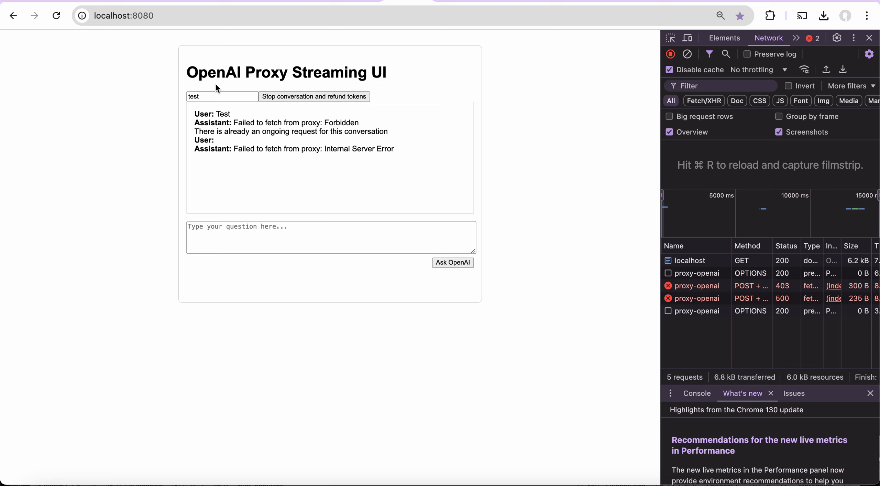
click(223, 96)
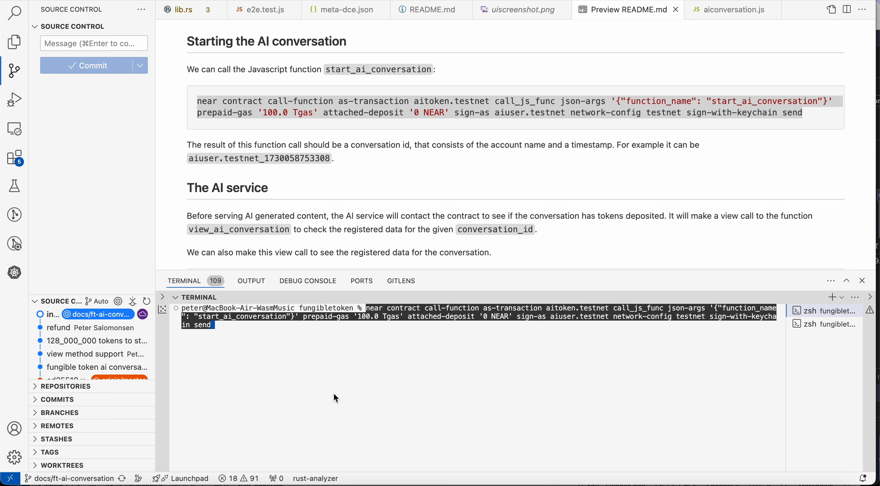
key(Return)
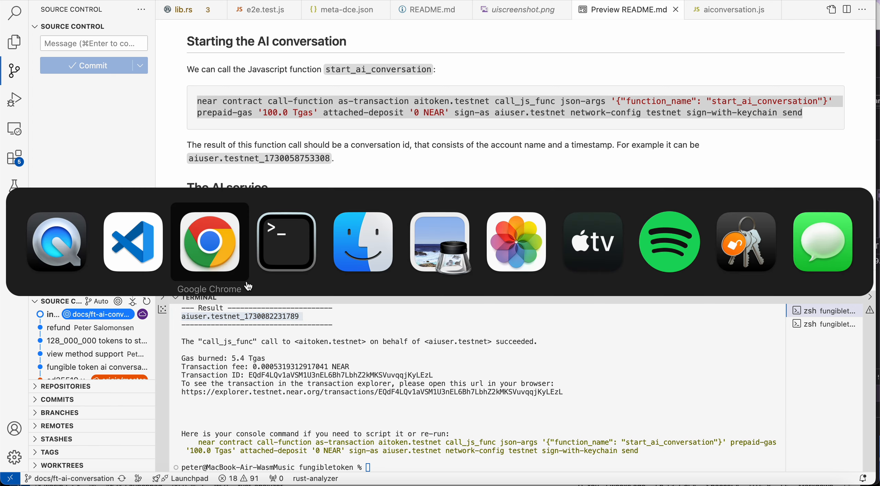
click(209, 242)
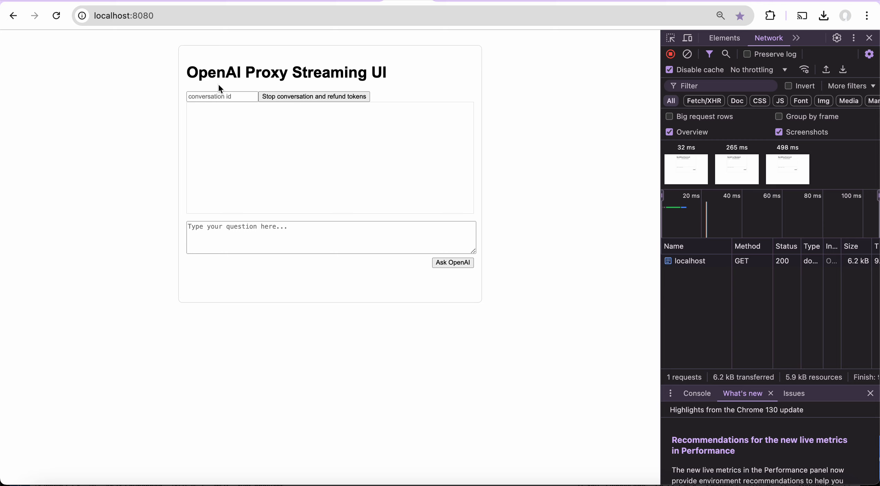
text(testnet_1730082231789)
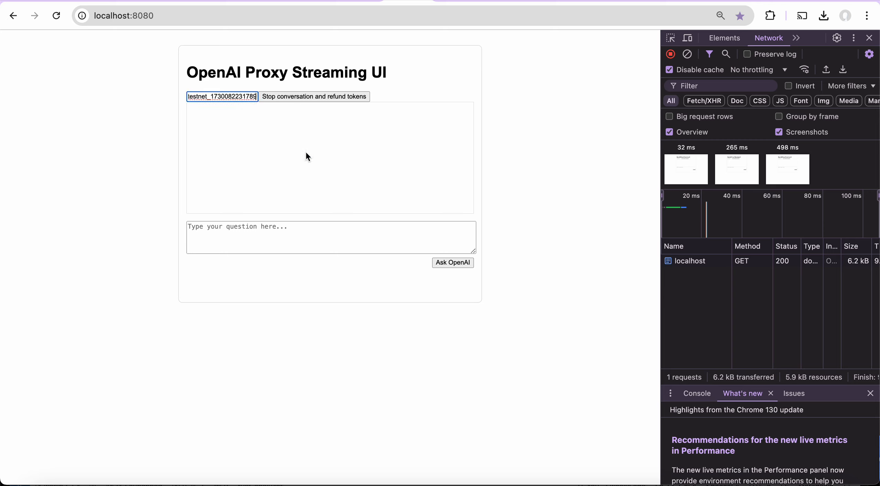
text(H)
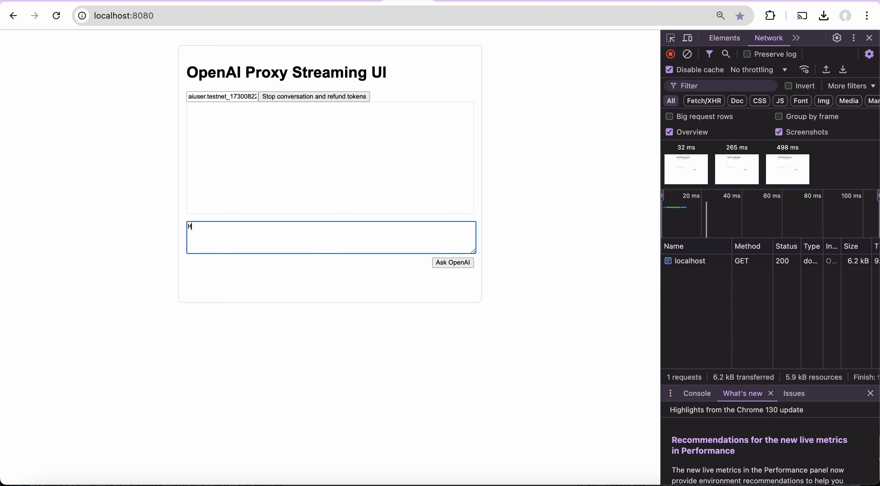
click(453, 263)
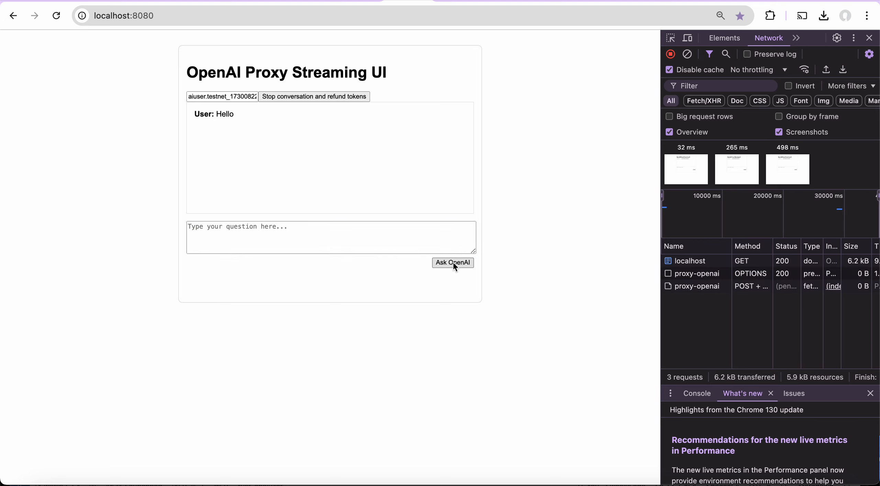
mouse_move(412, 182)
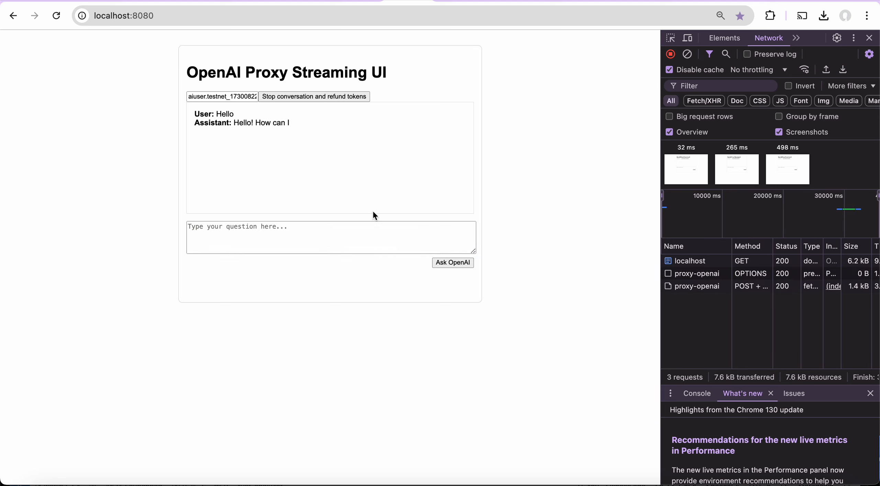
click(330, 236)
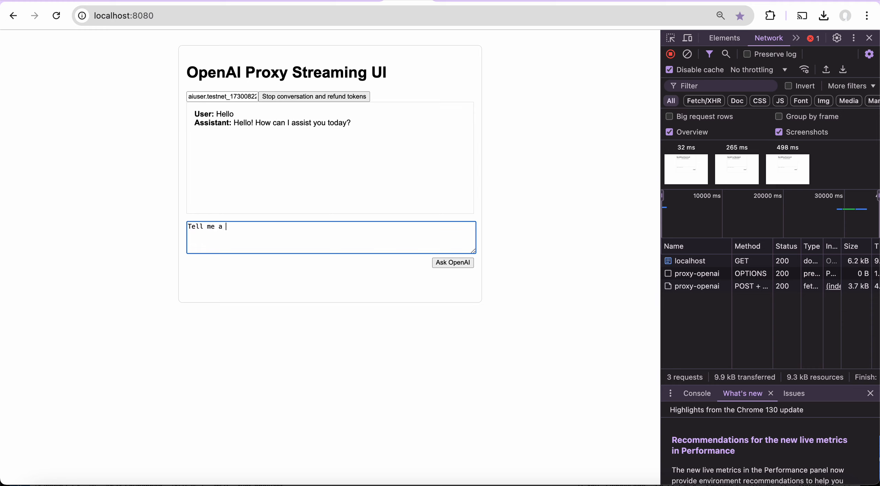
click(453, 262)
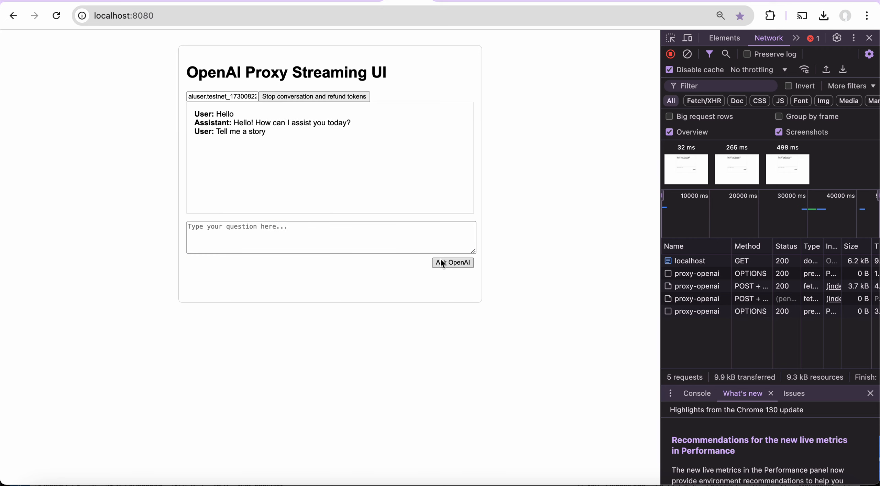
Step: Scroll through the streamed forest story about Thistle and the enchanted waterfall
click(453, 262)
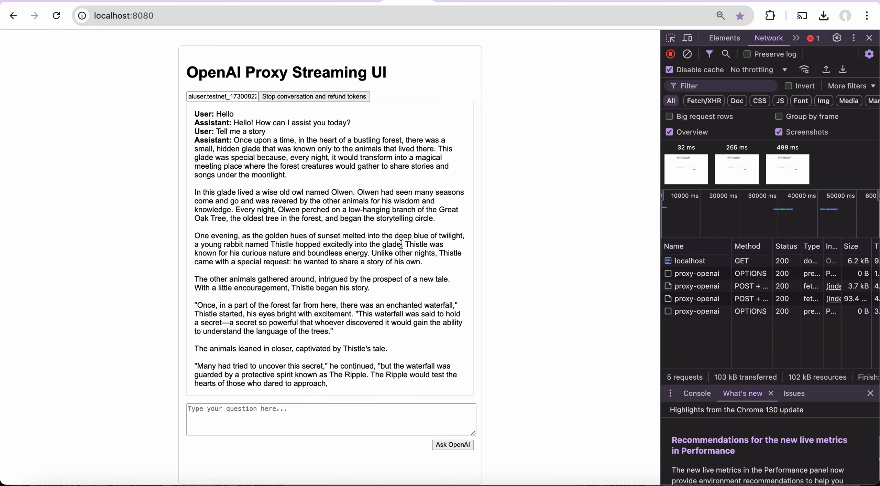
scroll(down, 3)
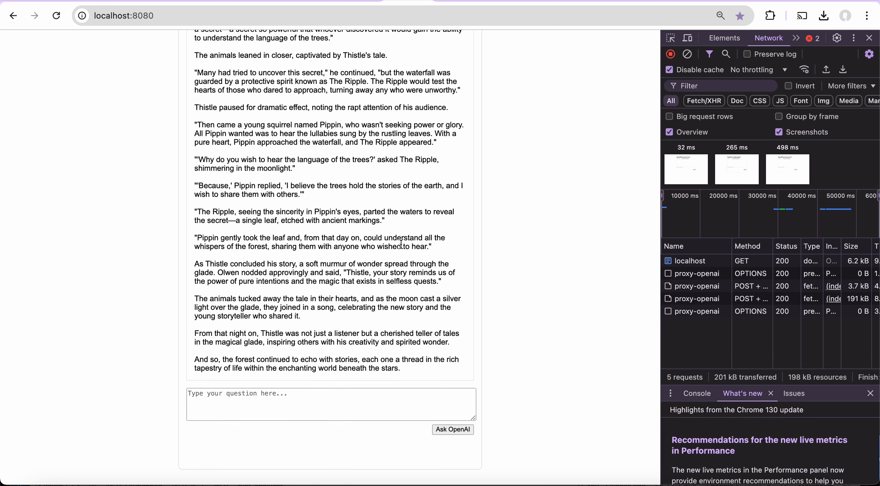
scroll(up, 3)
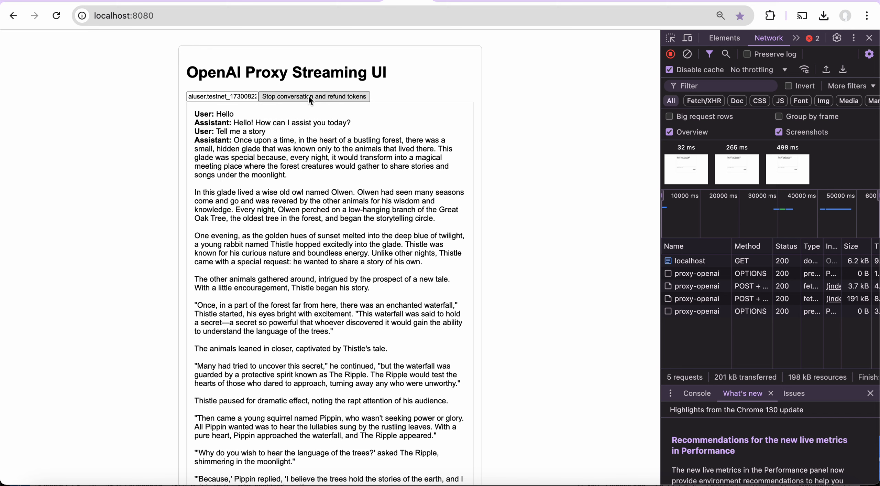
scroll(down, 3)
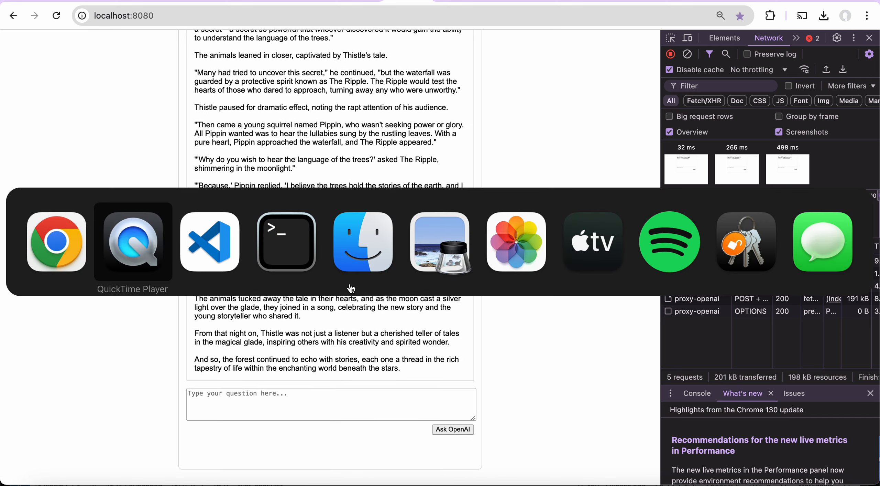
Step: Run ft_balance_of for aiuser.testnet and select the 872007524 token result
click(209, 241)
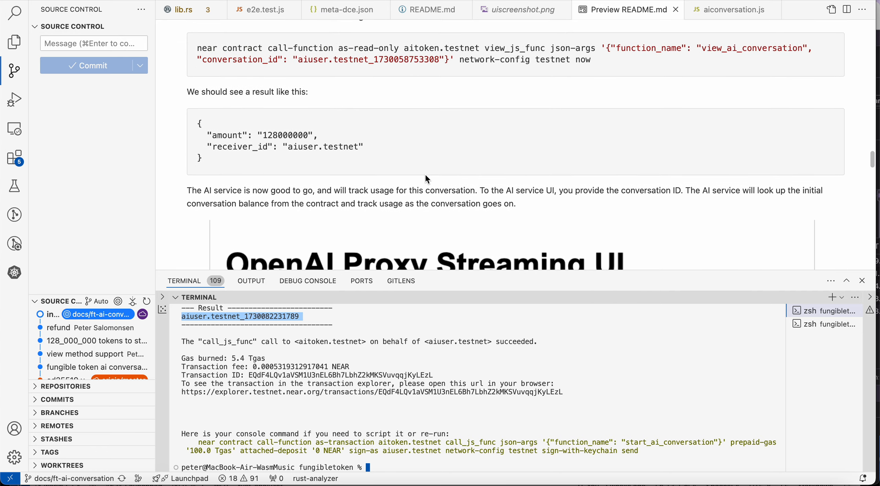
scroll(down, 3)
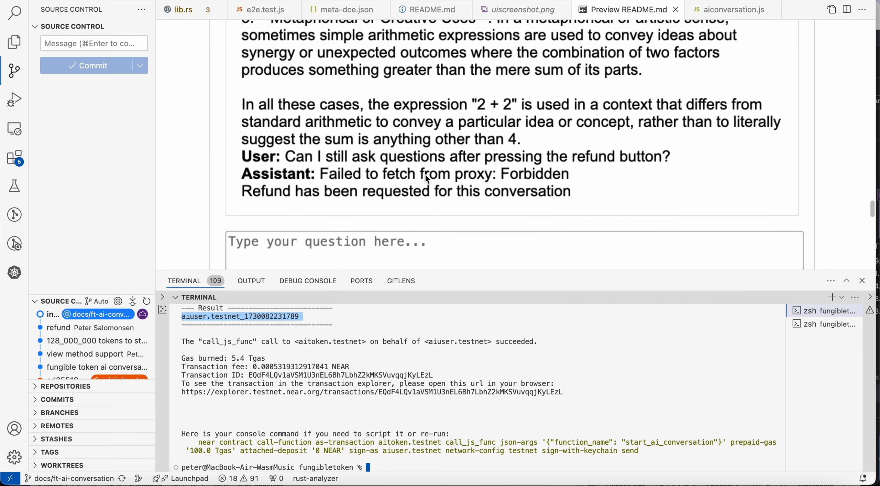
scroll(up, 3)
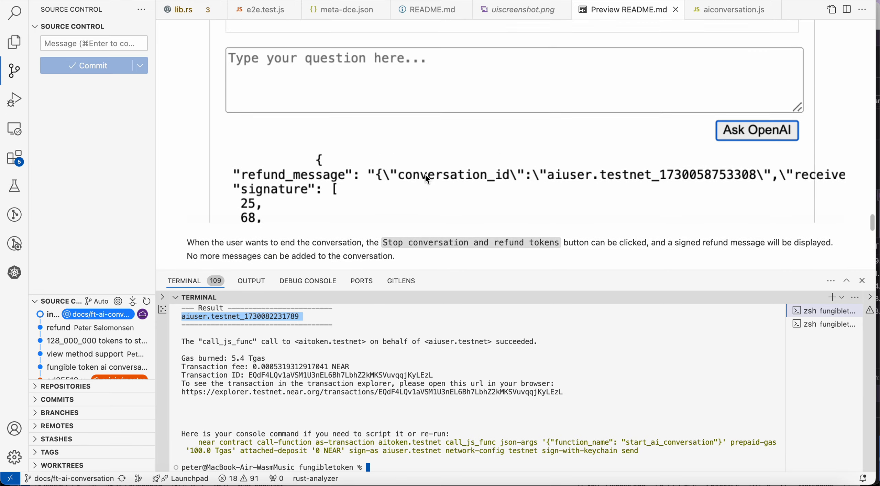
scroll(up, 3)
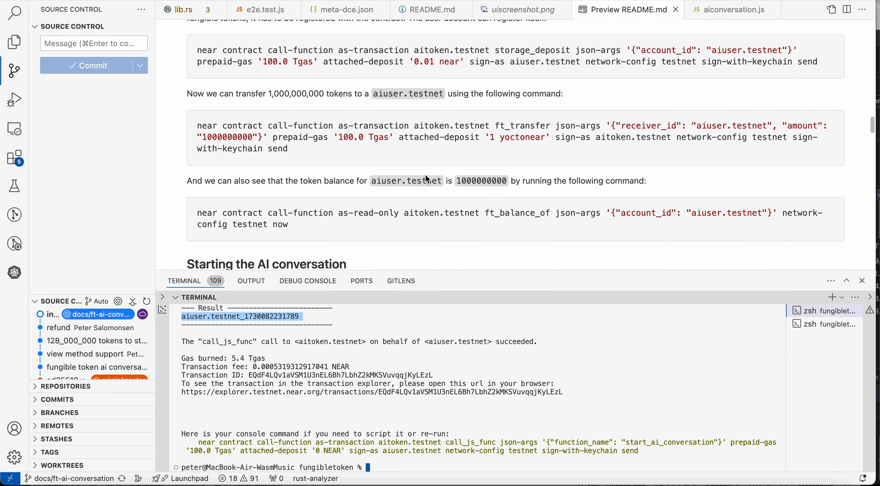
mouse_move(318, 232)
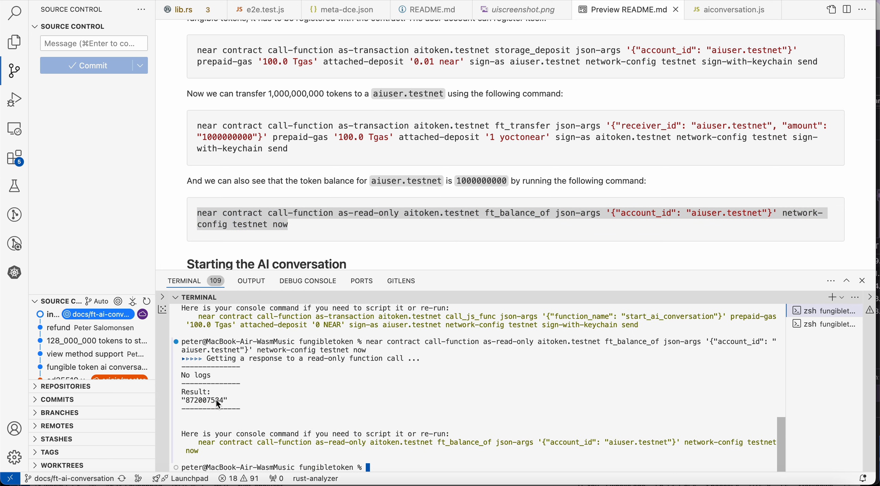
double_click(204, 400)
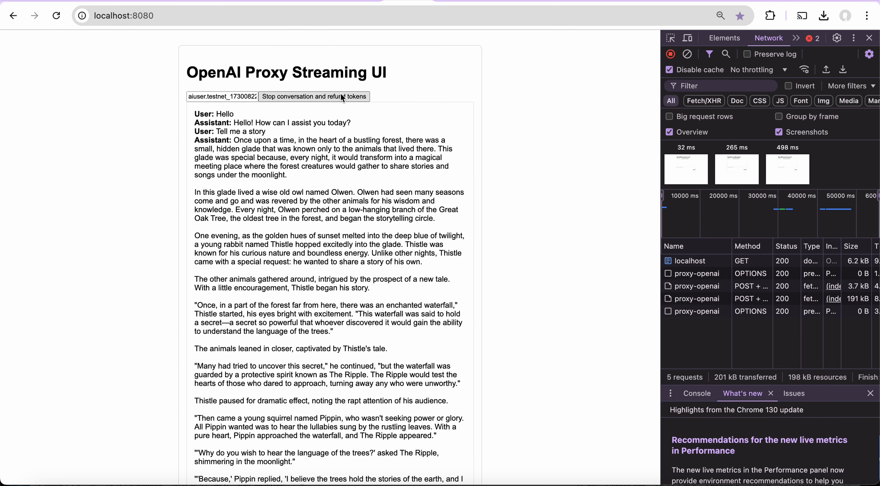
Step: Stop the conversation and review the signed refund_message and signature JSON
click(314, 96)
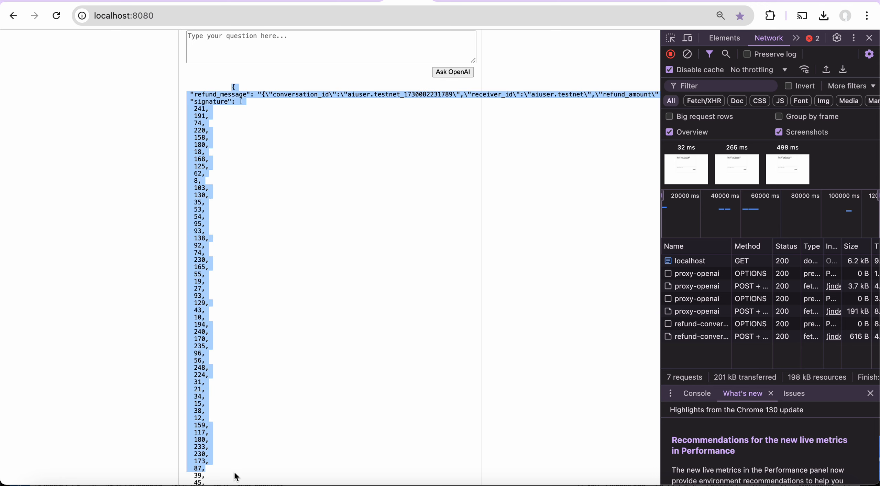
scroll(down, 3)
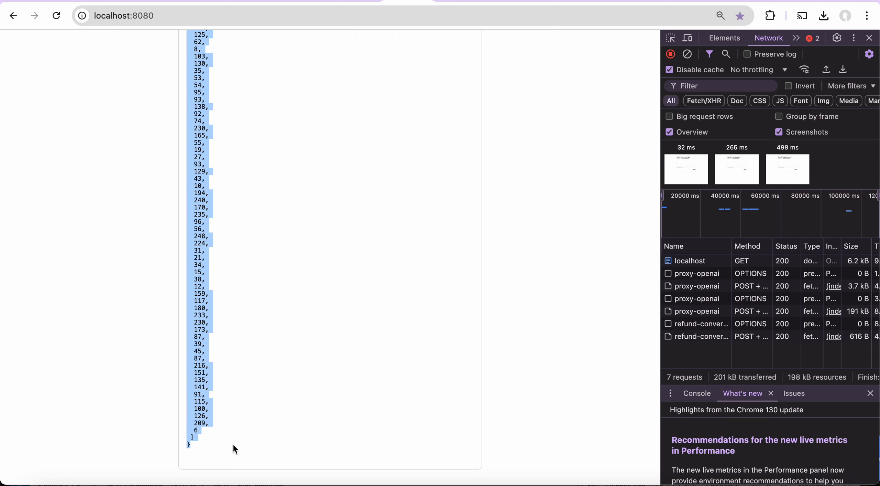
scroll(up, 3)
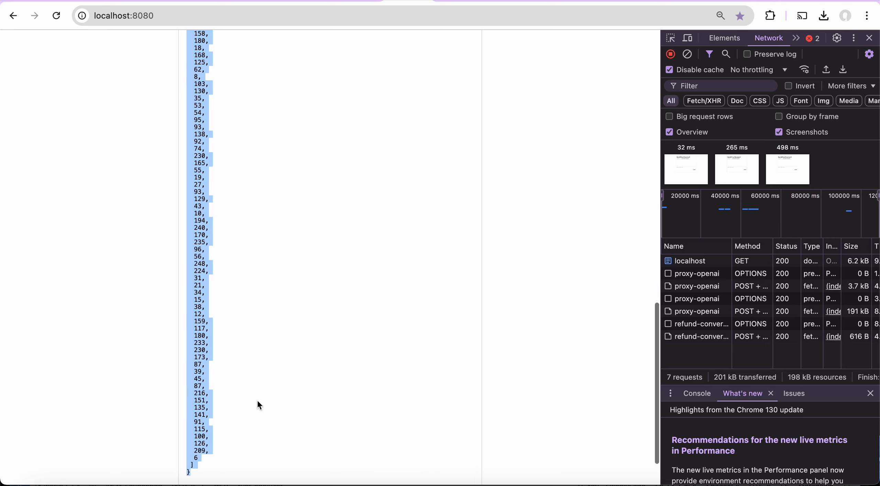
scroll(up, 3)
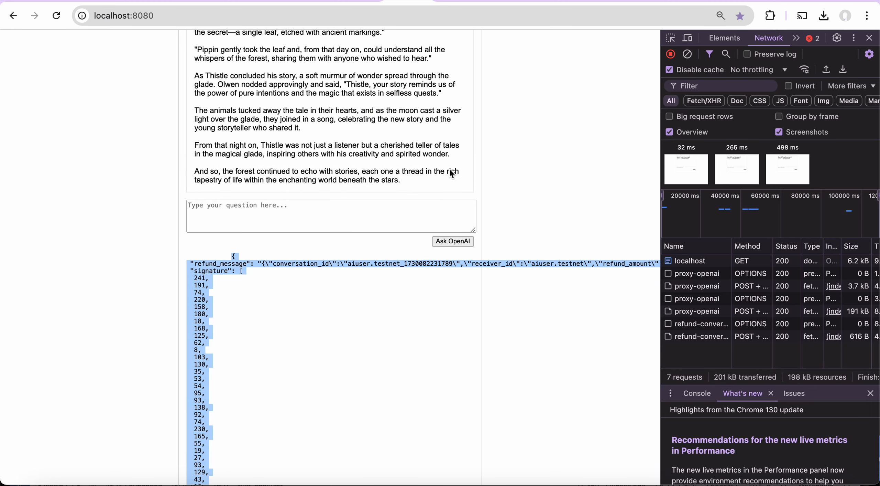
mouse_move(577, 113)
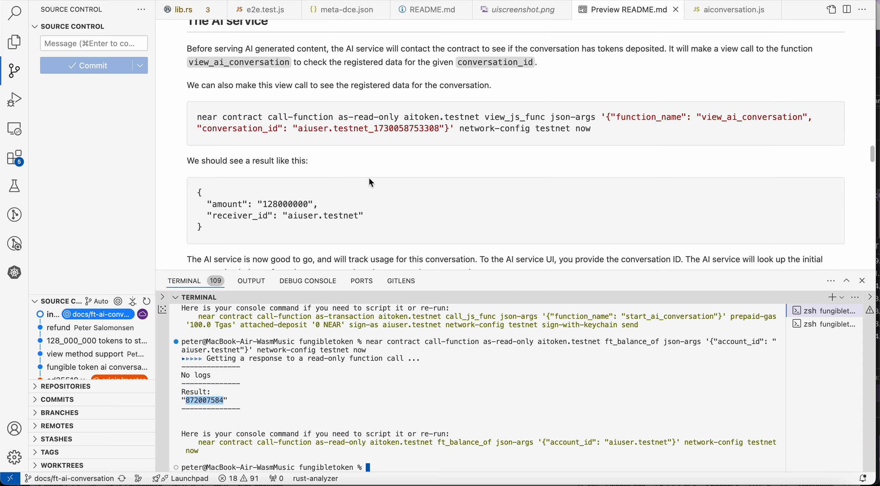
Step: Scroll the README preview near the balance output
scroll(down, 3)
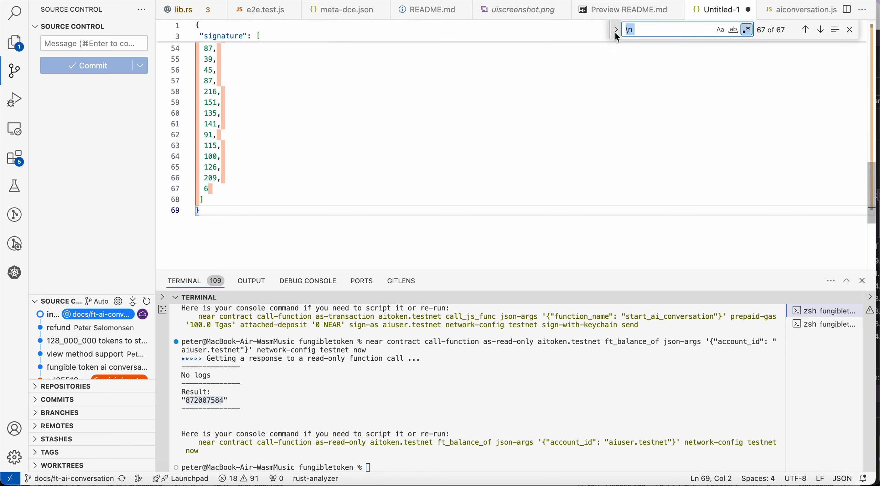
mouse_move(805, 29)
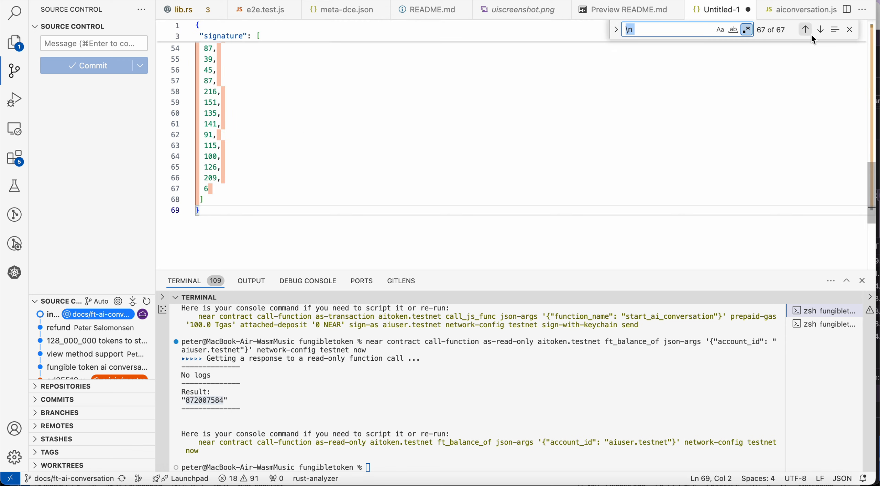
mouse_move(643, 27)
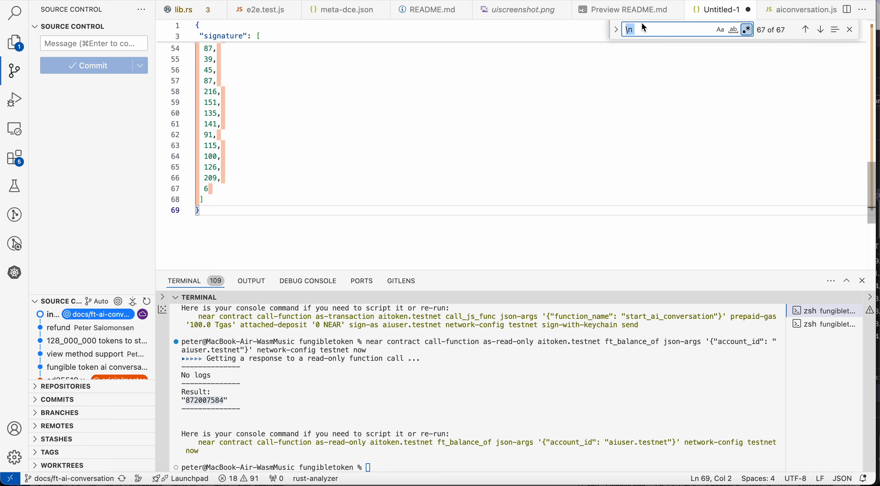
Step: Replace all \n matches with nothing to put the refund JSON on one line
click(615, 37)
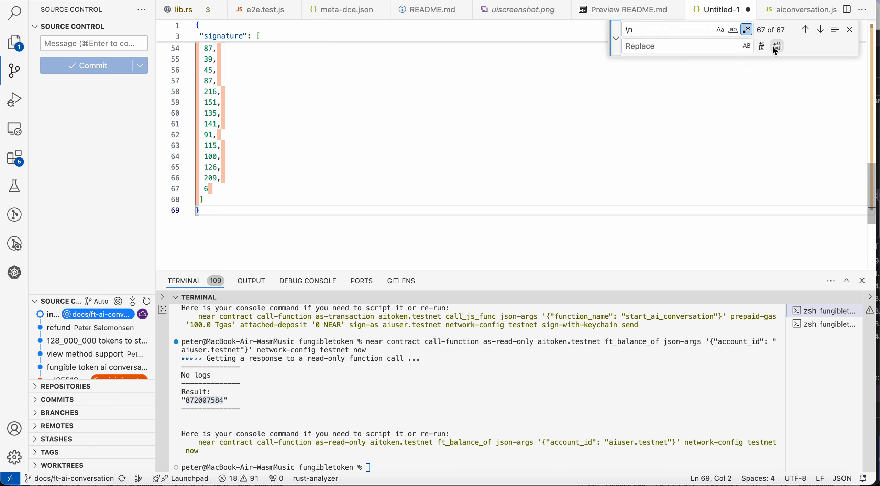
click(777, 46)
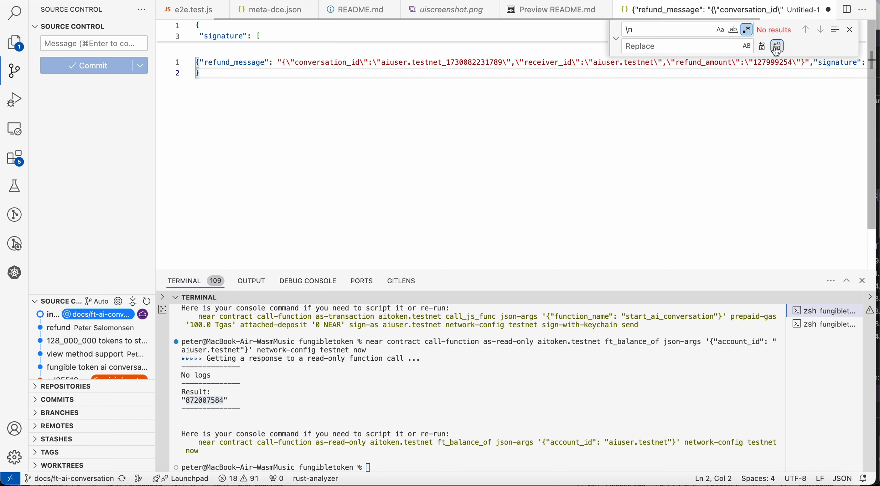
click(777, 45)
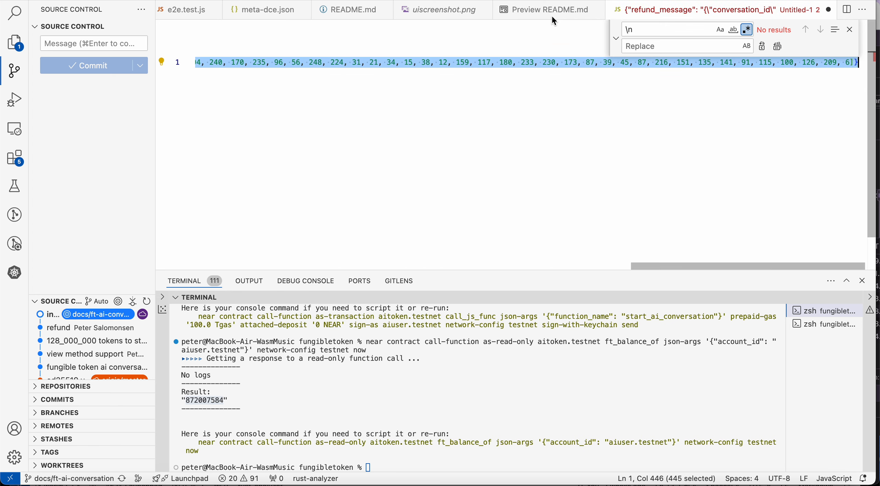
mouse_move(549, 10)
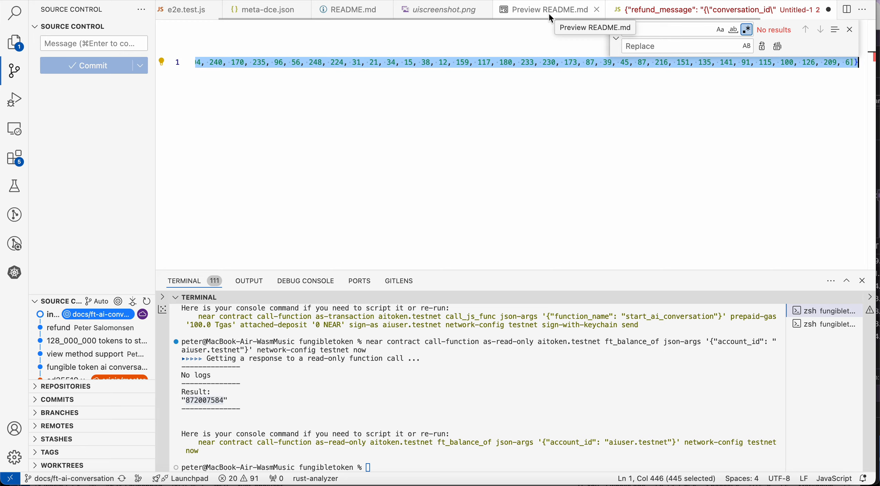
click(351, 10)
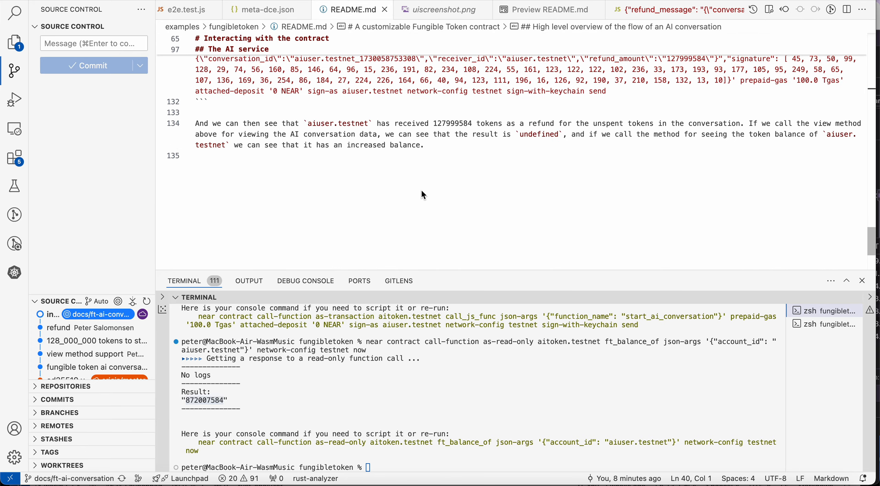
Step: Scroll up in README.md to the refund_unspent command section
scroll(up, 3)
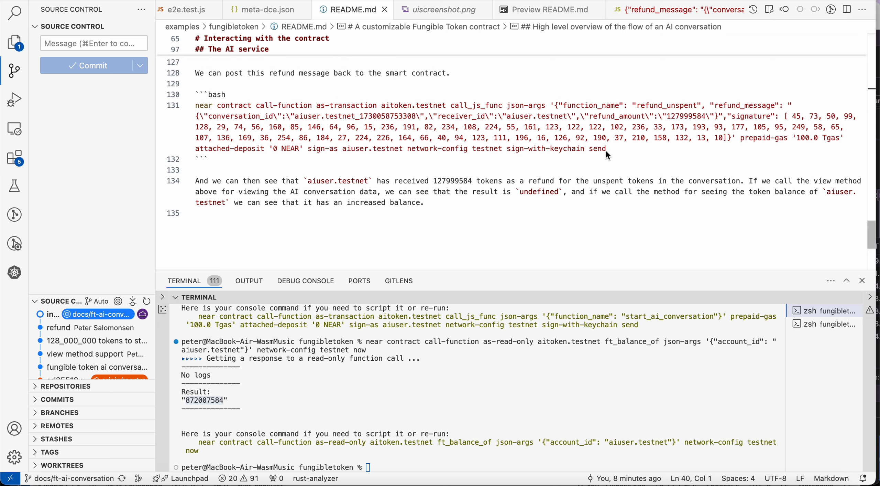
mouse_move(638, 134)
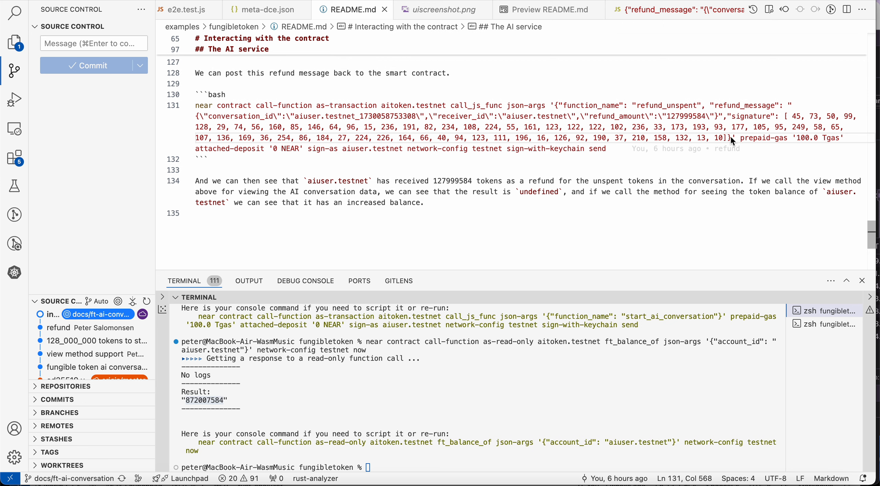
mouse_move(775, 127)
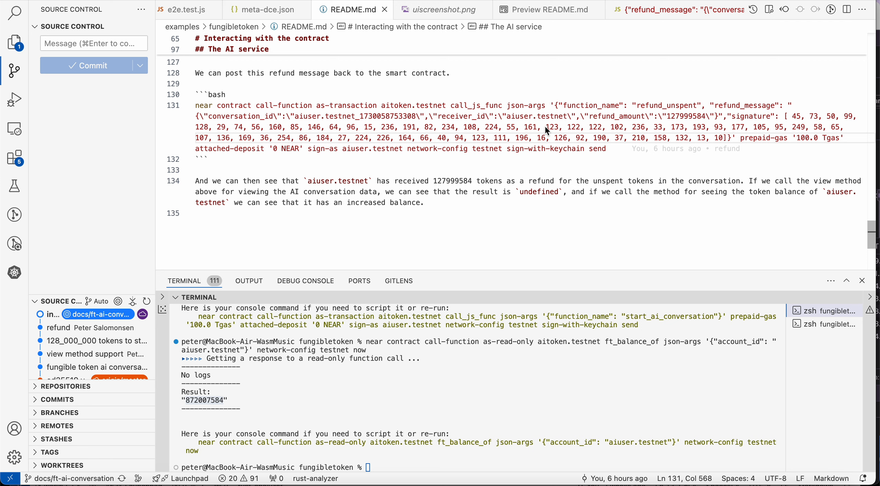
mouse_move(717, 108)
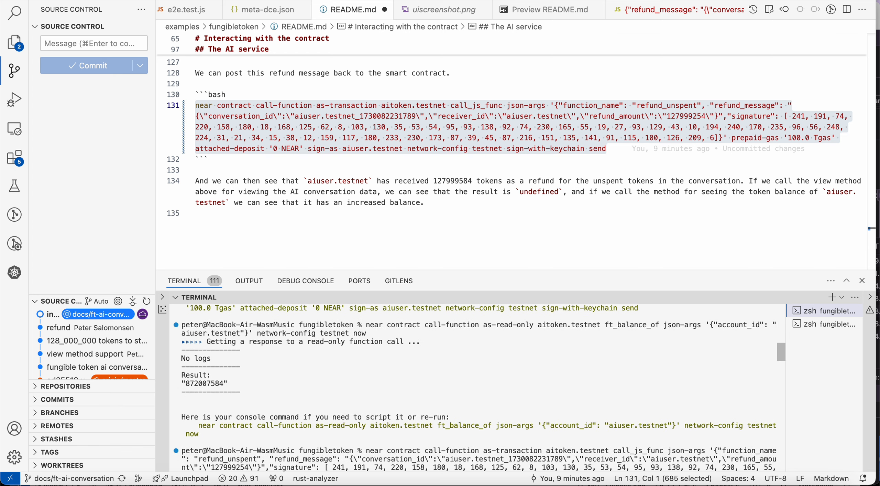
mouse_move(307, 344)
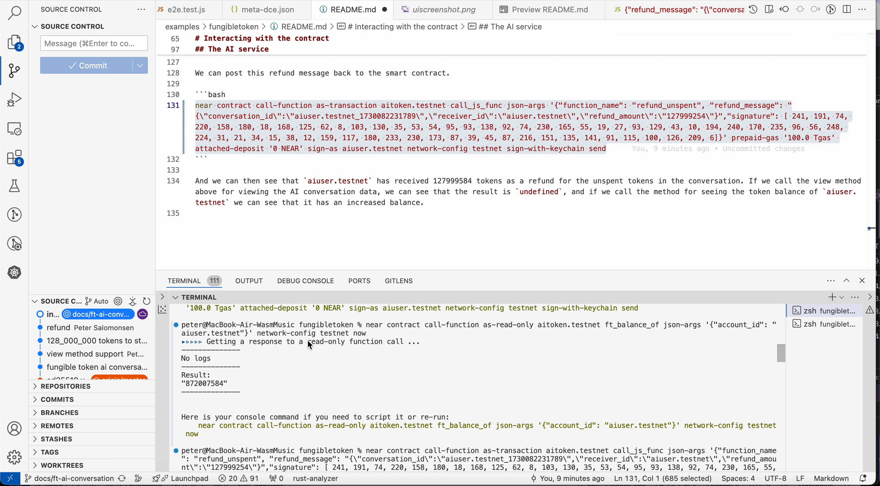
mouse_move(308, 352)
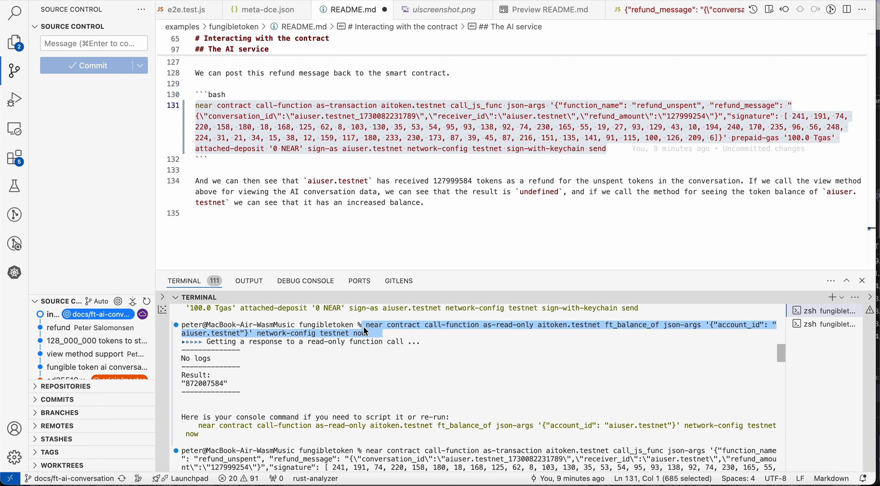
mouse_move(381, 414)
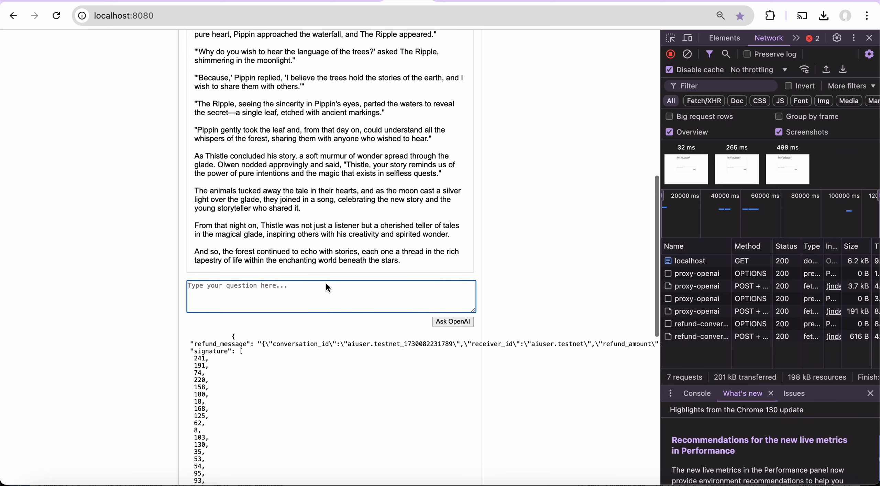
Step: Ask 'let's continue the conversation' and get a Forbidden refusal
scroll(up, 3)
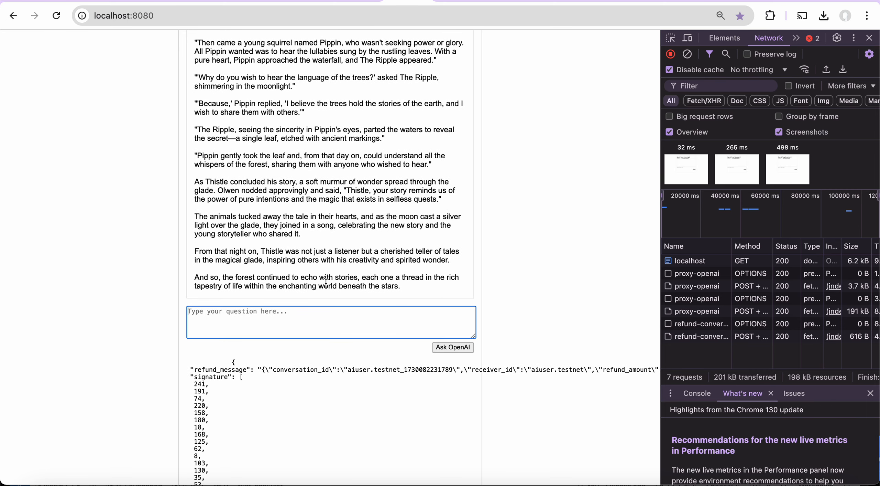
text(let's continue the conver)
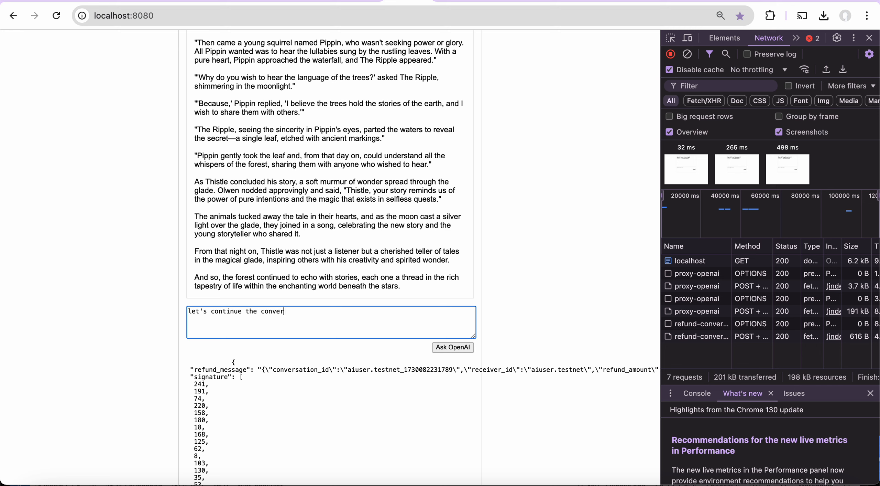
click(453, 346)
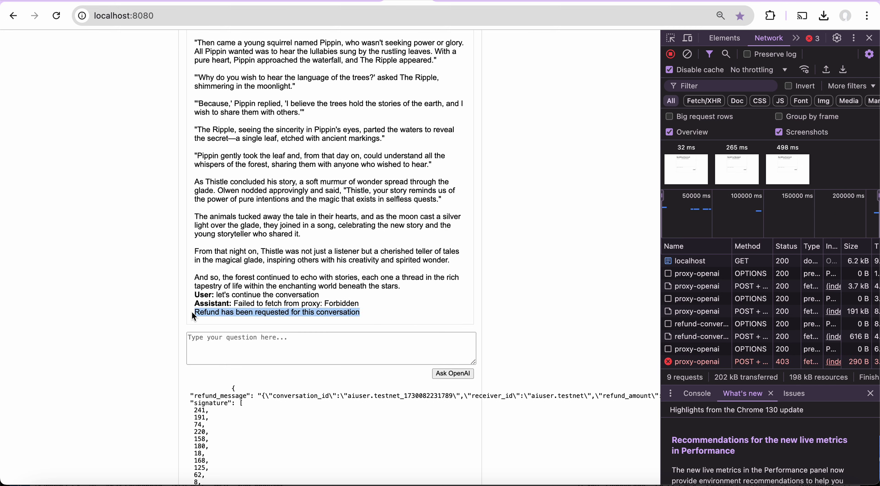
scroll(down, 3)
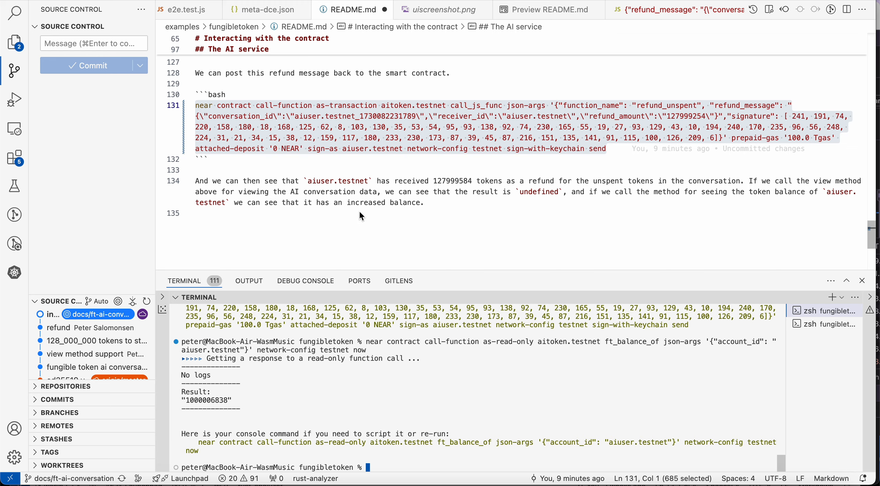
Step: Scroll README.md back up to the near view_ai_conversation command at line 104
scroll(up, 3)
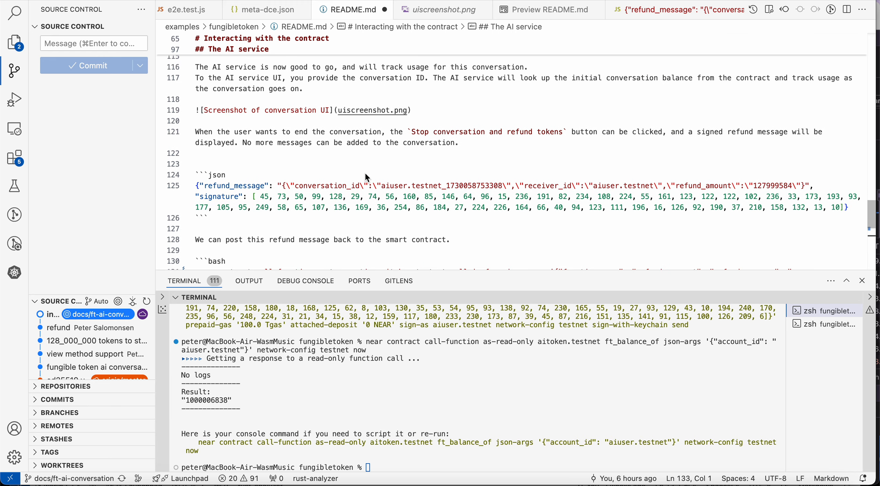
scroll(up, 3)
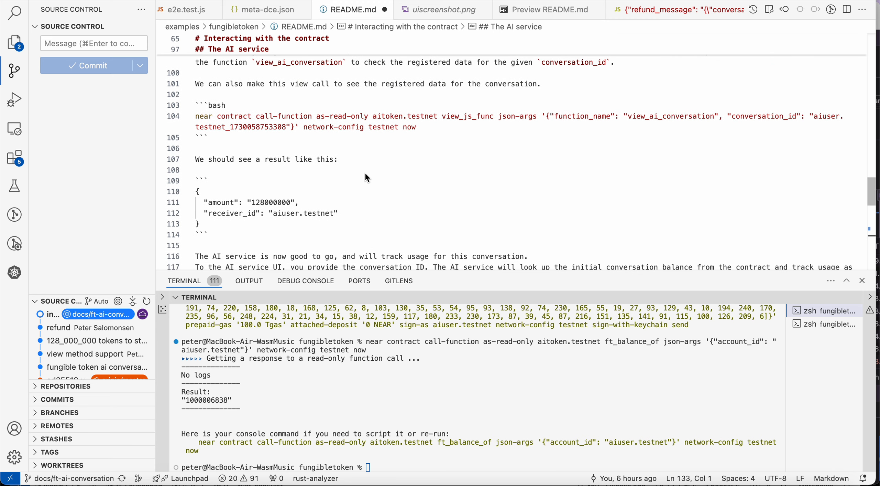
mouse_move(412, 131)
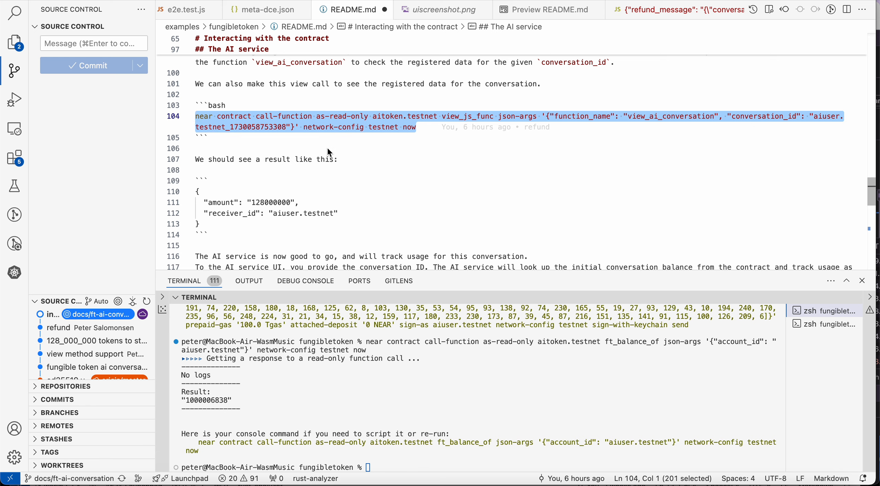
mouse_move(418, 257)
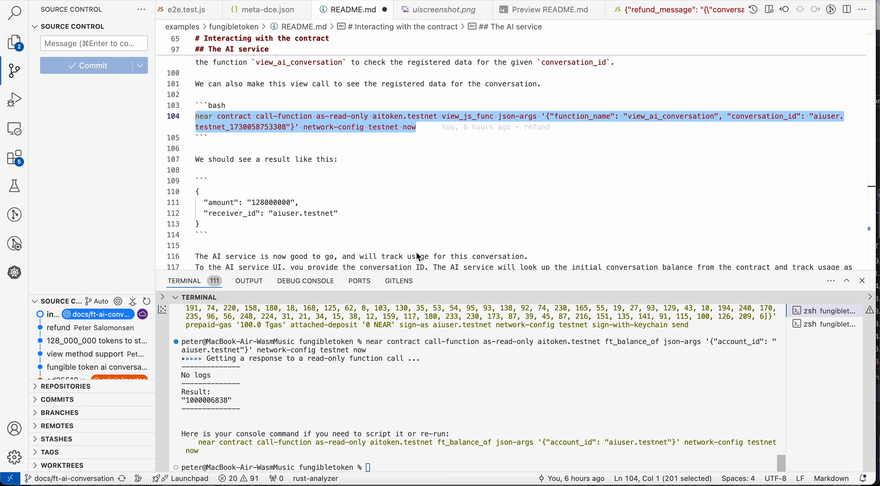